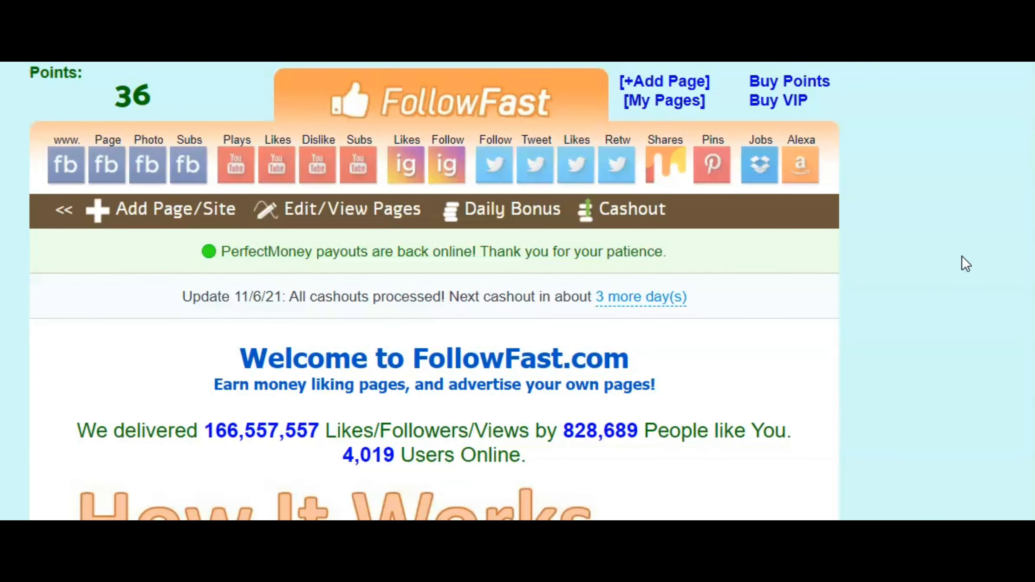
Step: View the Recent Withdraw History table of other users' Bitcoin and PerfectMoney payouts via the footer Payouts link
scroll(down, 3)
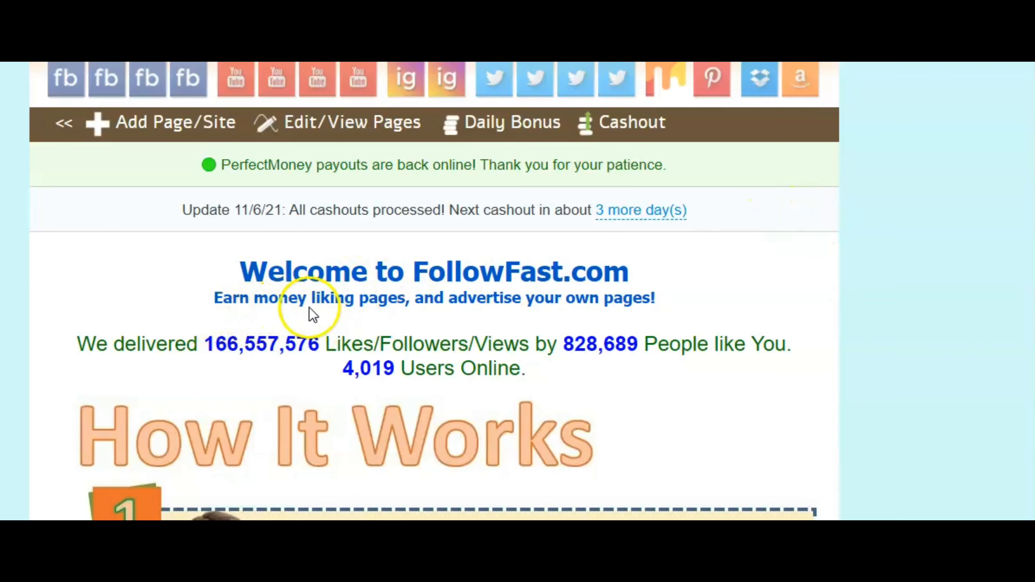
mouse_move(528, 330)
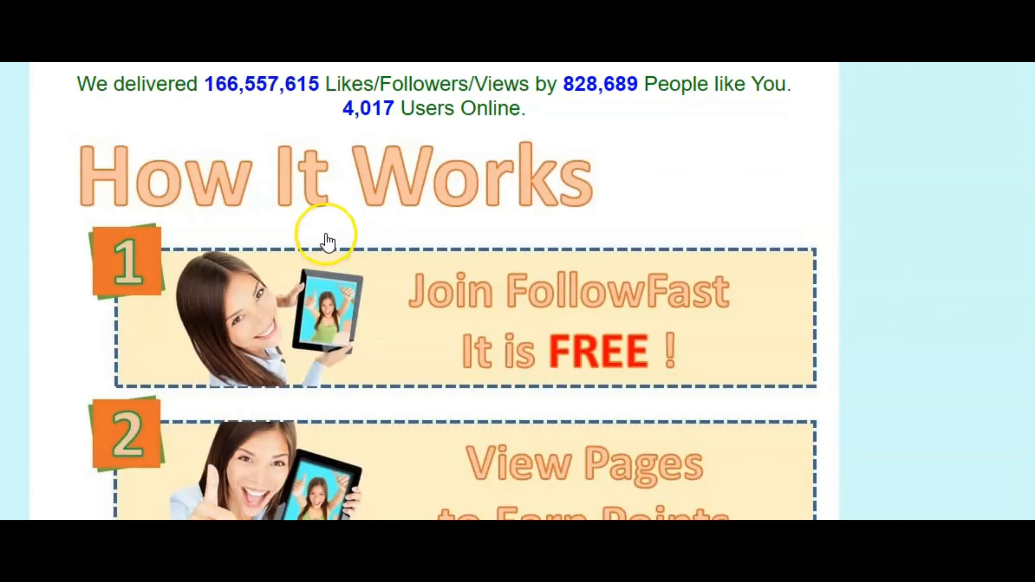
scroll(down, 3)
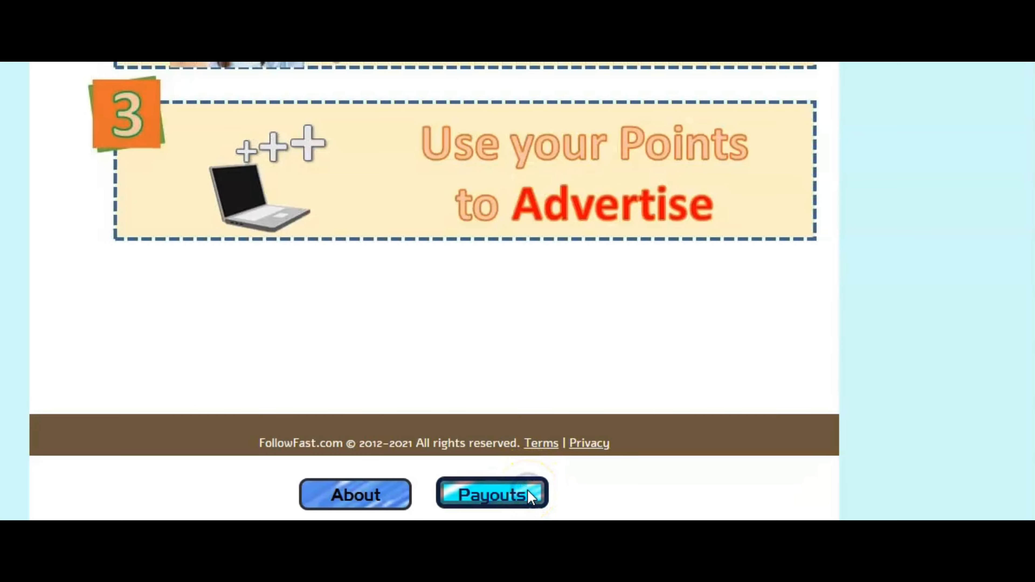
click(492, 494)
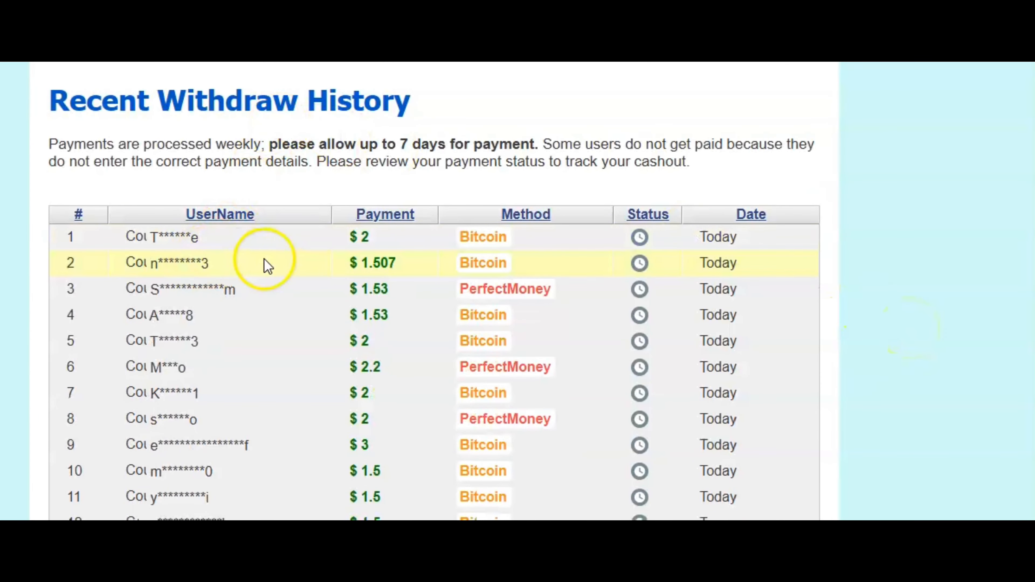
mouse_move(339, 276)
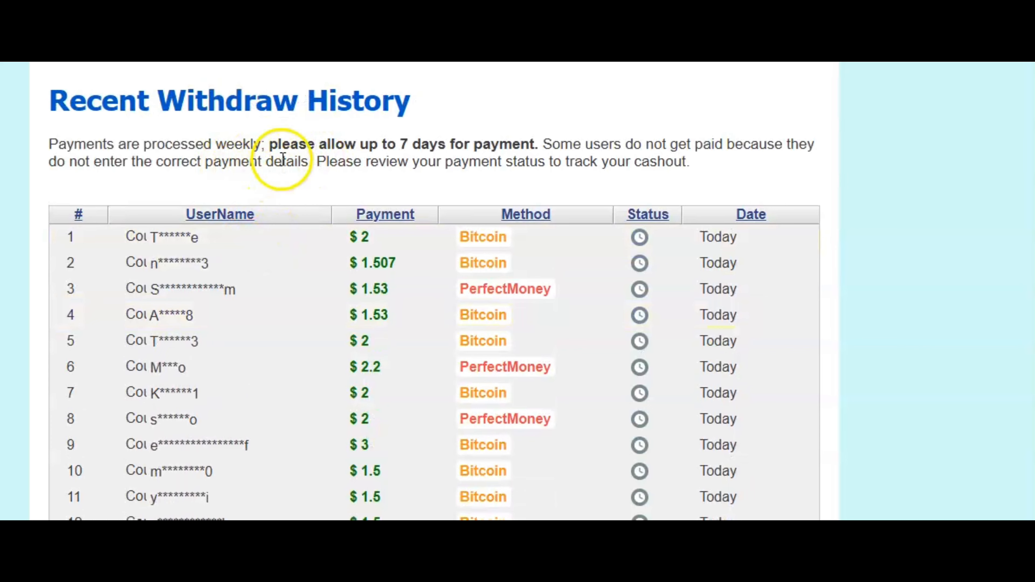
mouse_move(432, 156)
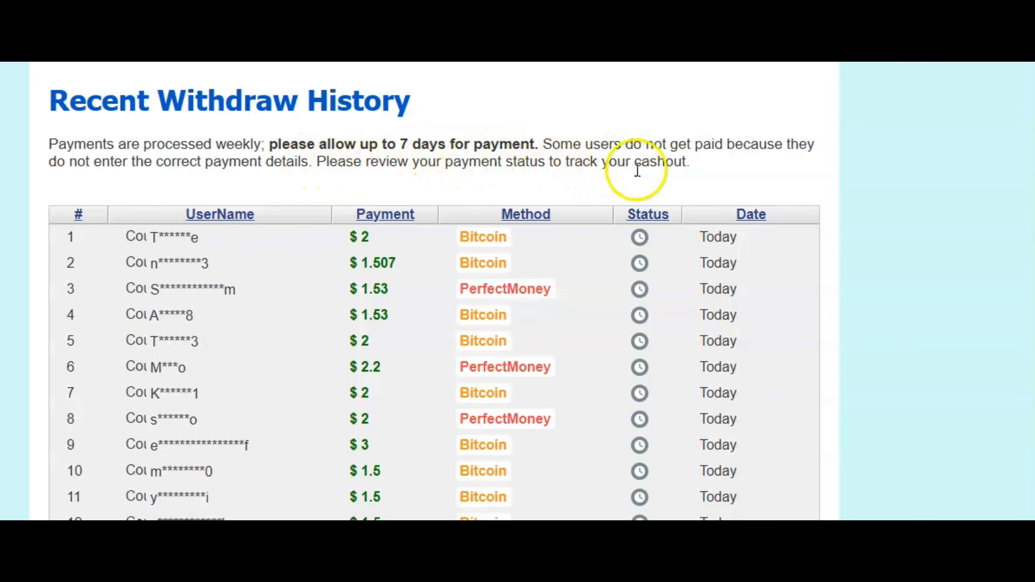
mouse_move(854, 147)
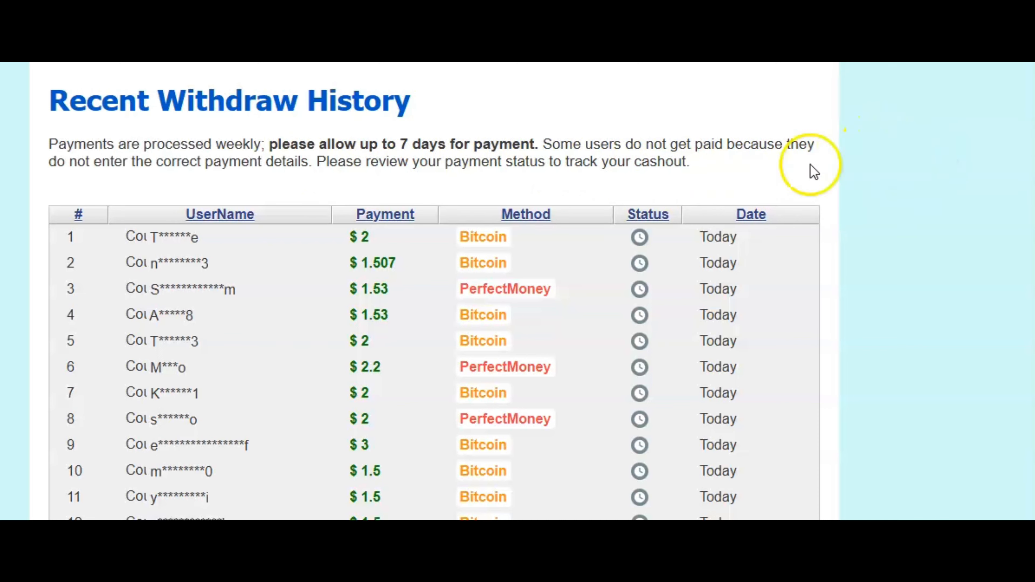
mouse_move(786, 162)
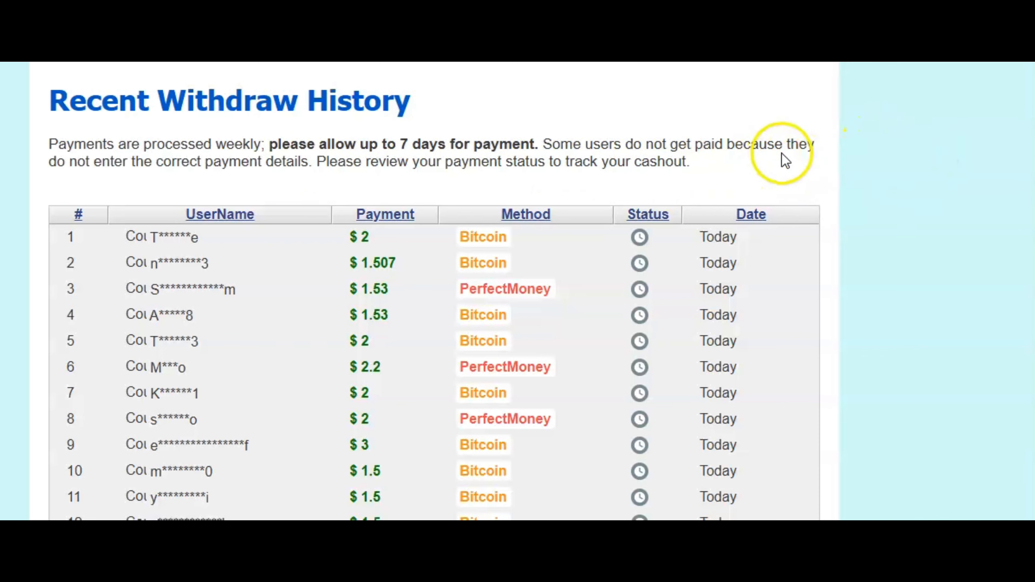
mouse_move(795, 164)
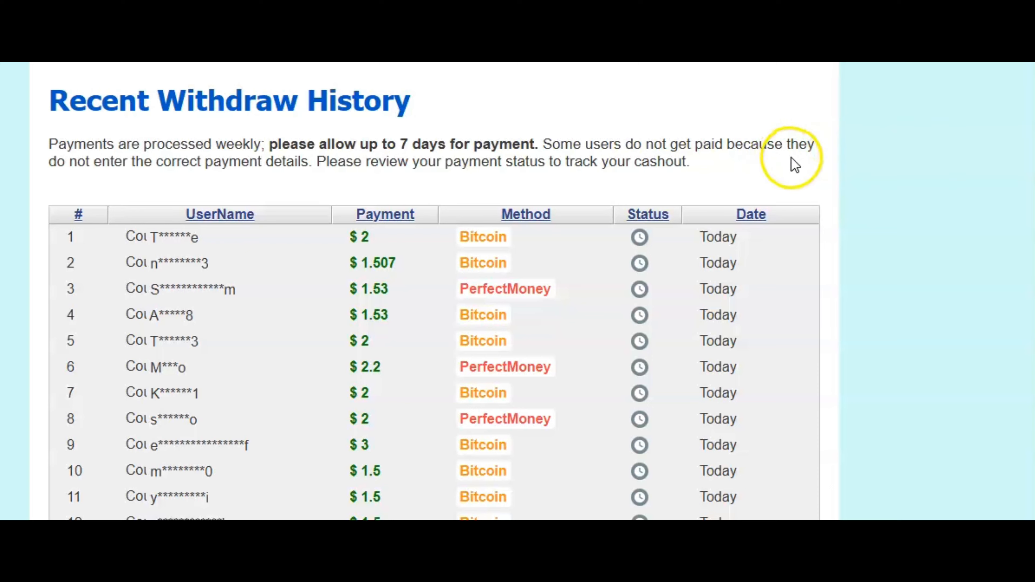
mouse_move(951, 167)
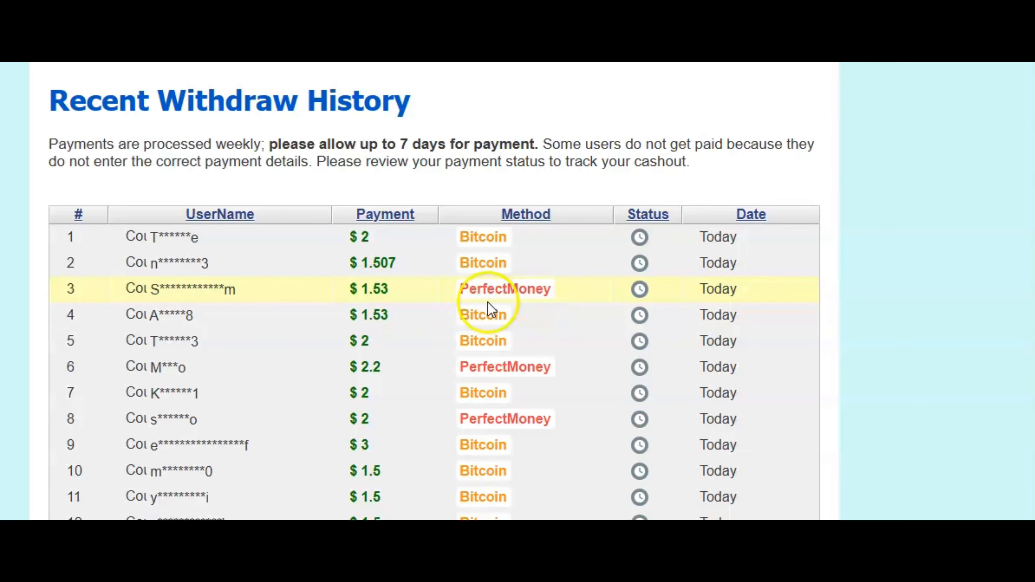
scroll(down, 3)
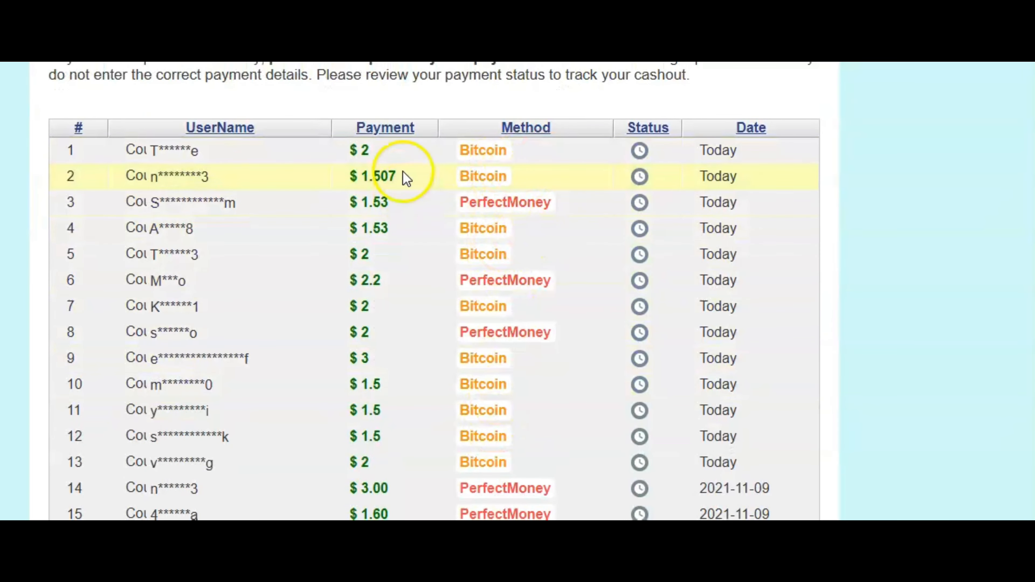
scroll(down, 3)
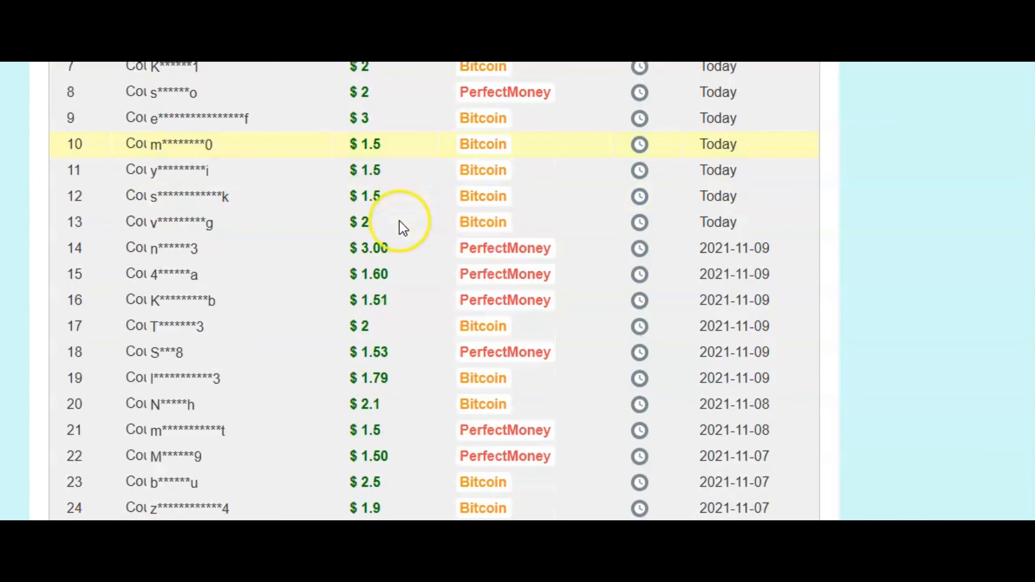
scroll(down, 3)
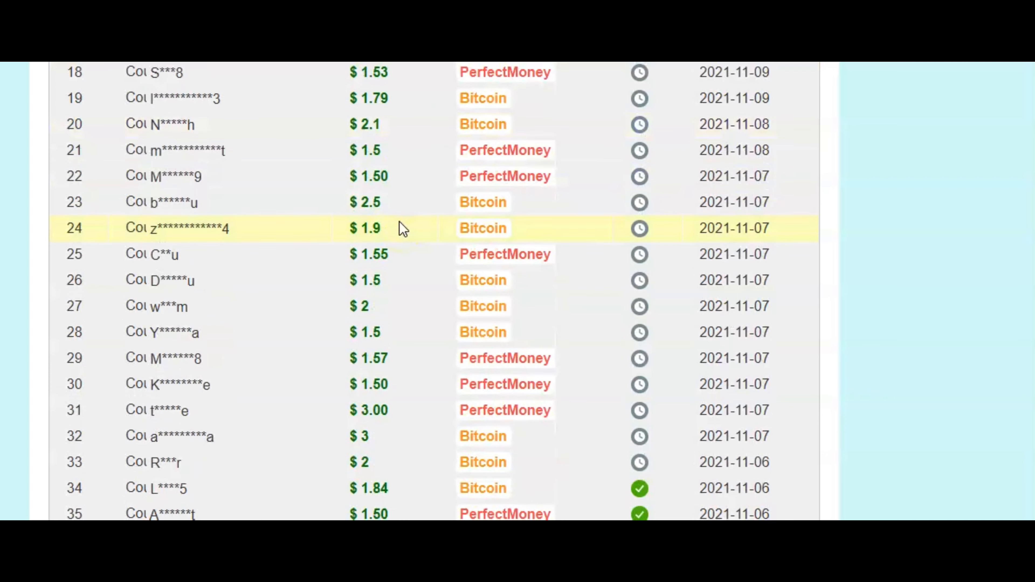
scroll(down, 3)
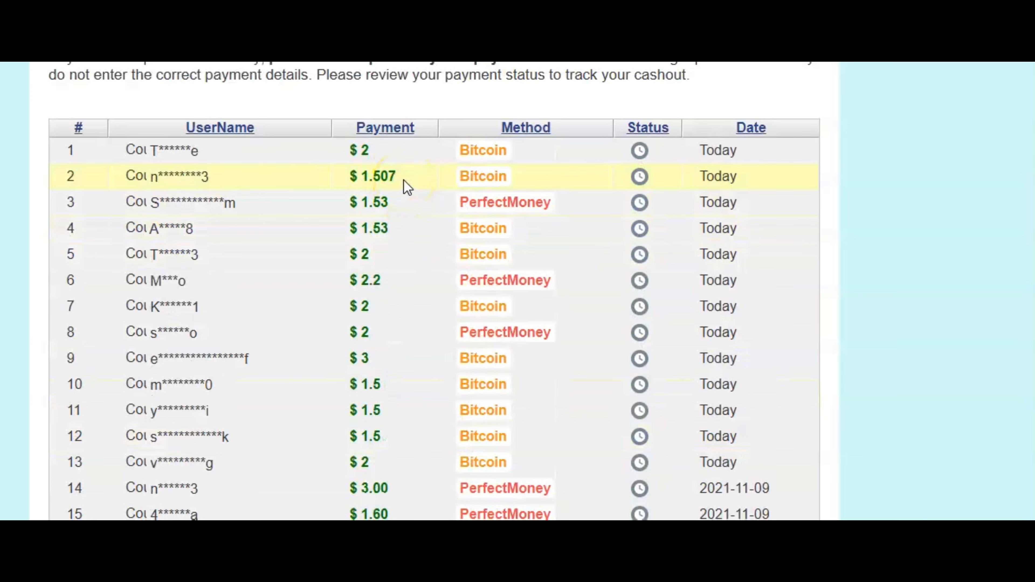
scroll(up, 3)
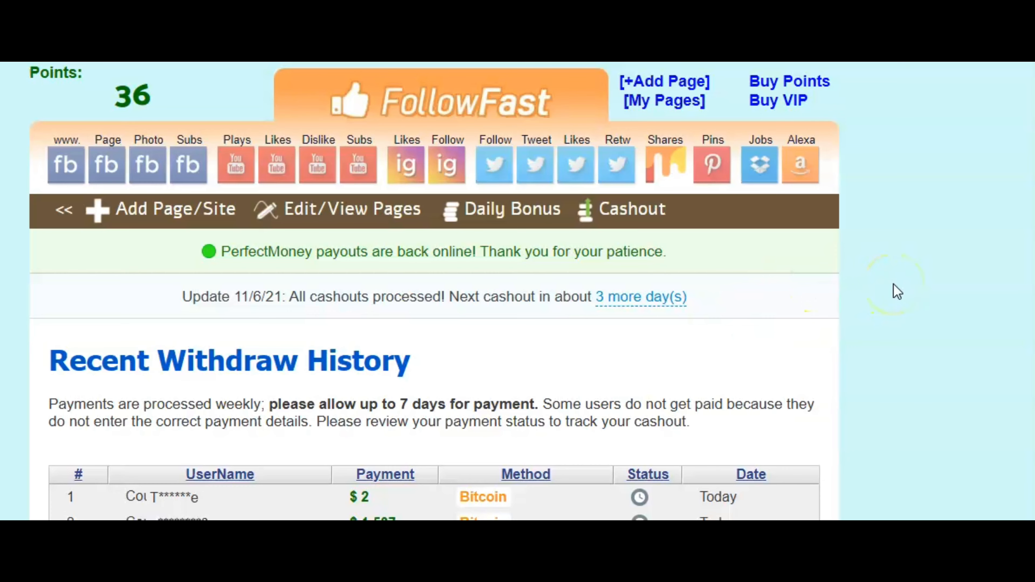
Step: Go to YouTube Plays and reach the Earn Coins card offering the 9-point Funny Prank 10k video
scroll(down, 3)
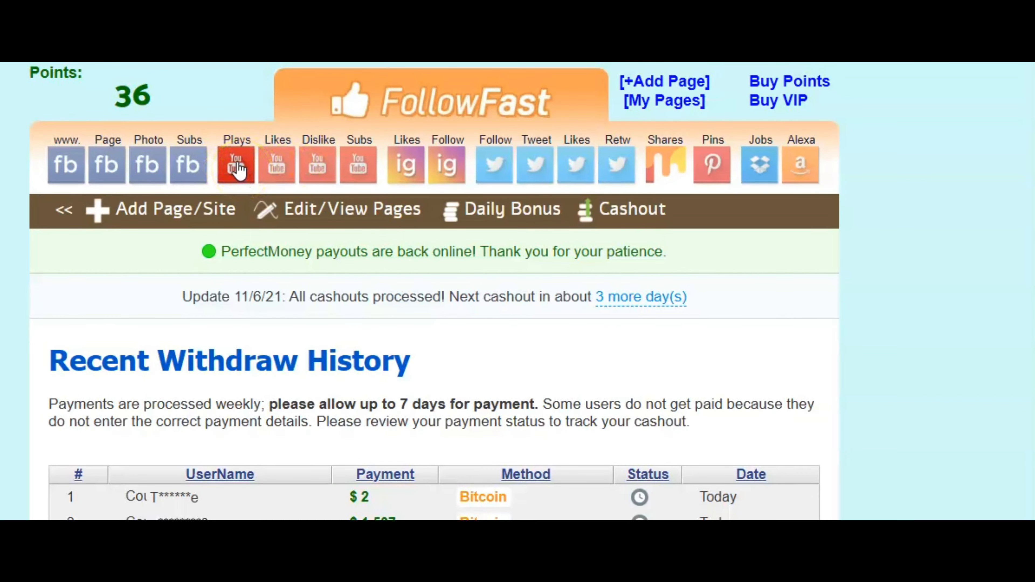
click(235, 165)
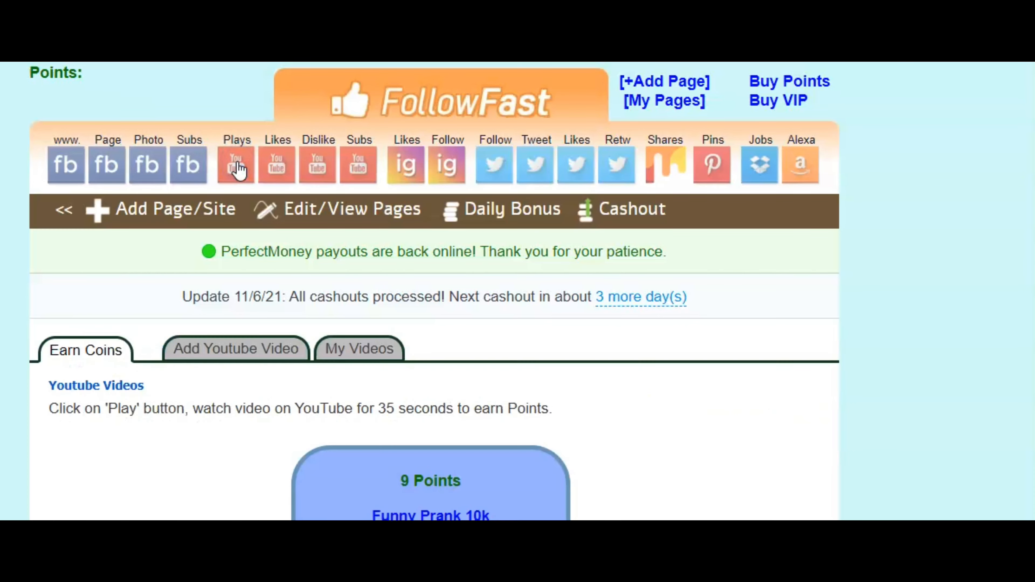
scroll(down, 3)
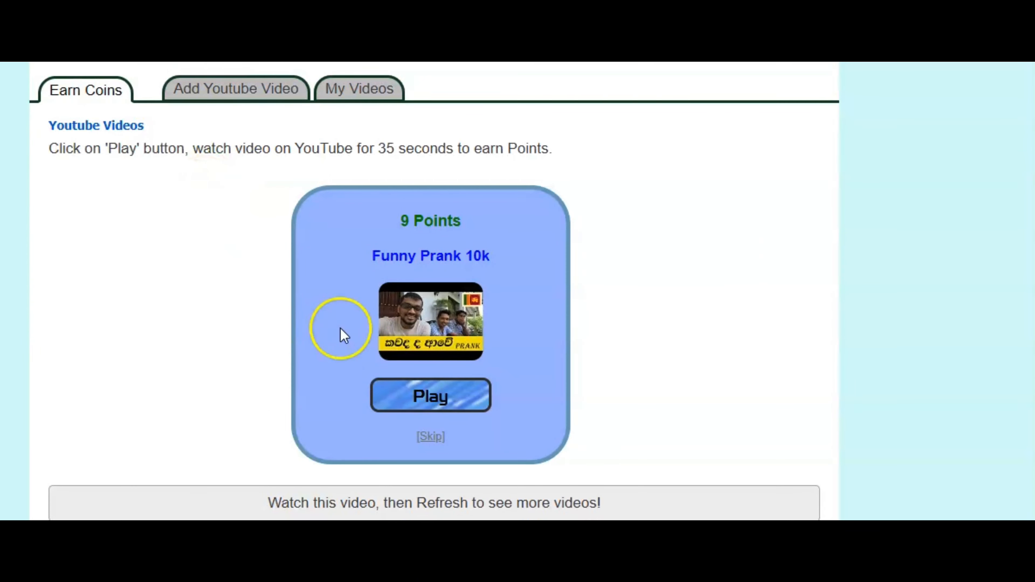
mouse_move(540, 330)
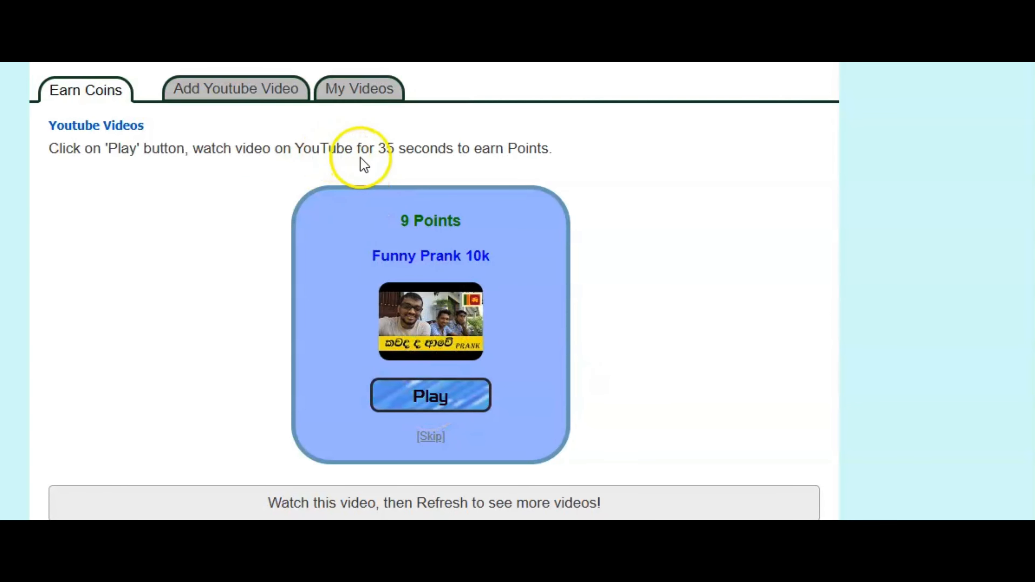
mouse_move(426, 165)
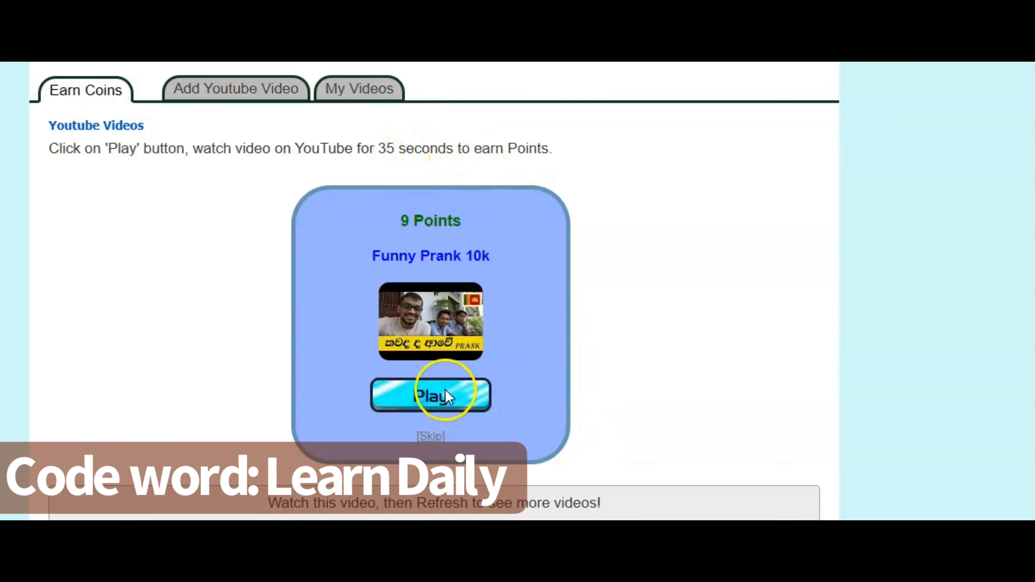
Step: Watch the Funny Prank 10k video, bringing the points balance to 45
click(429, 394)
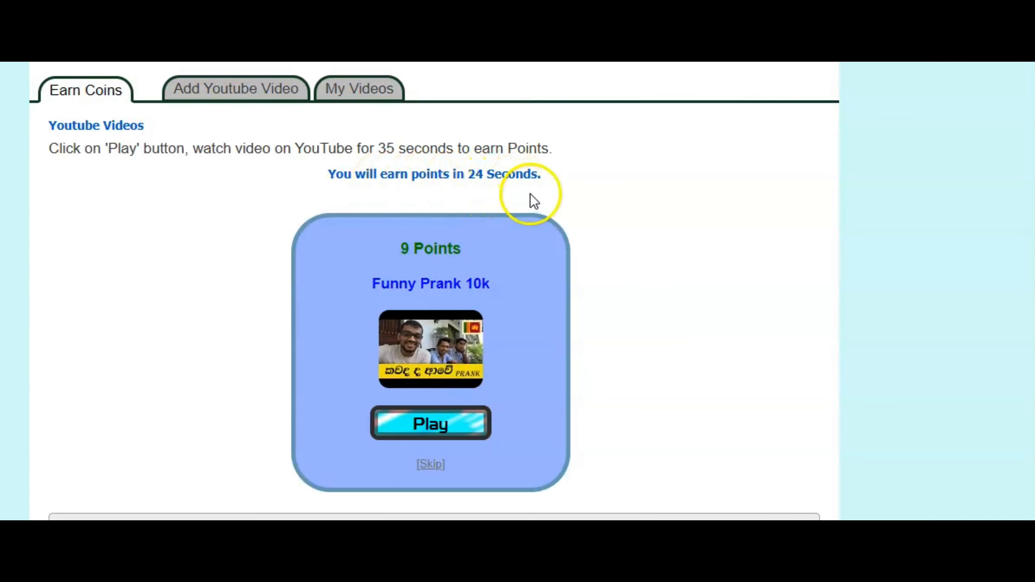
mouse_move(556, 187)
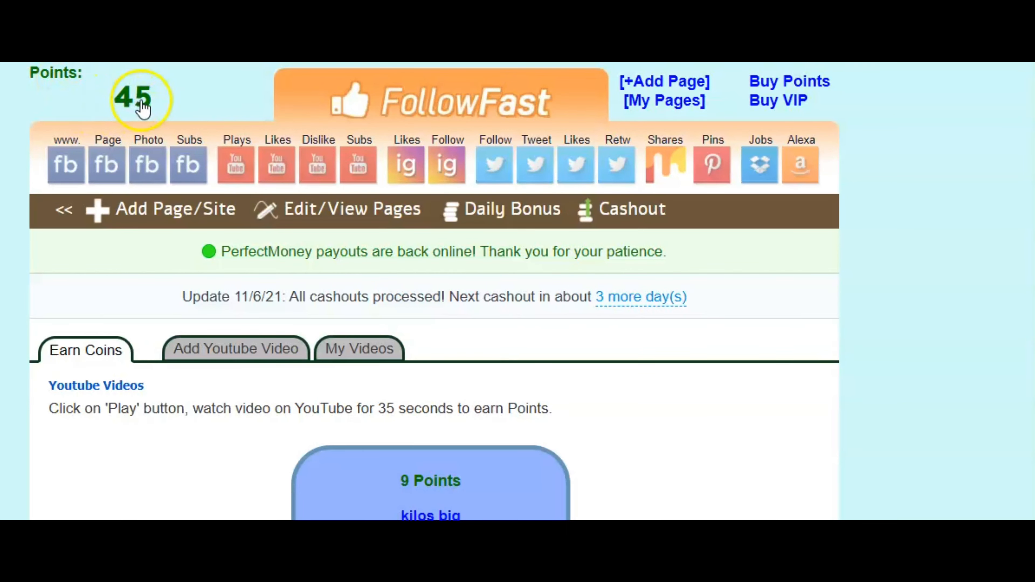
mouse_move(118, 102)
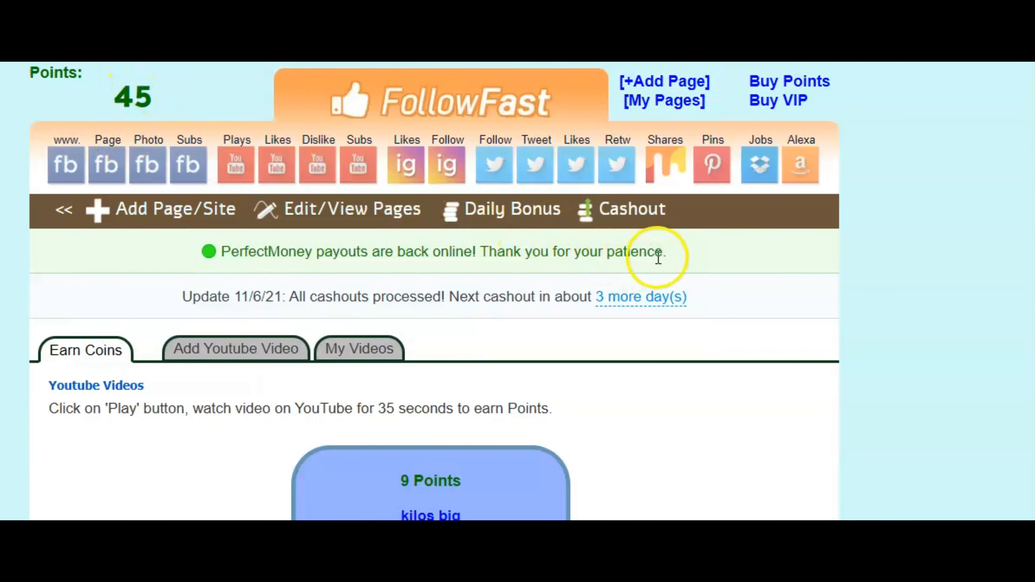
scroll(down, 3)
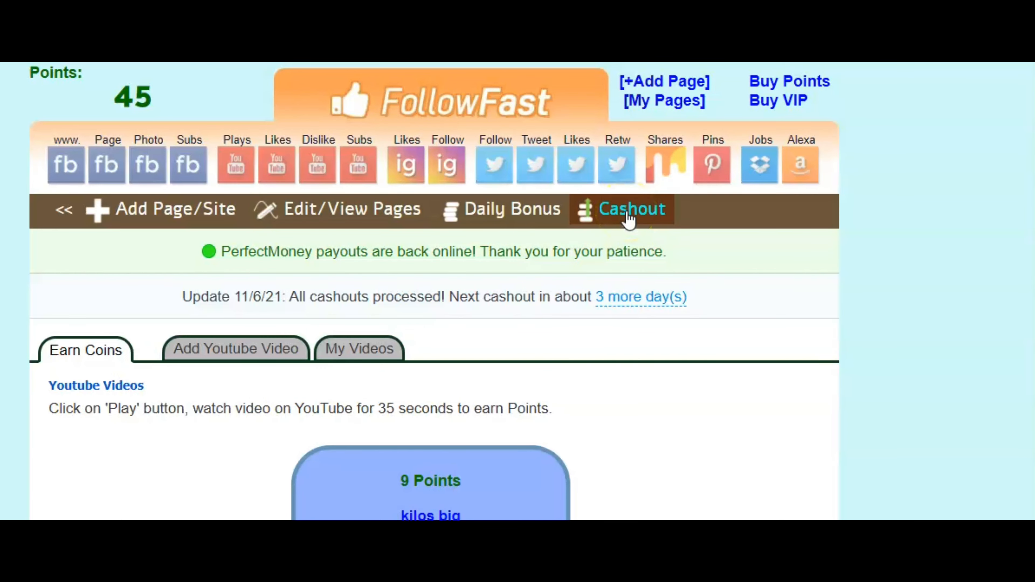
Step: View the Cashout page with the 45-point ($0.002) balance and PerfectMoney, Bitcoin and Magnetic Exchange options
click(630, 209)
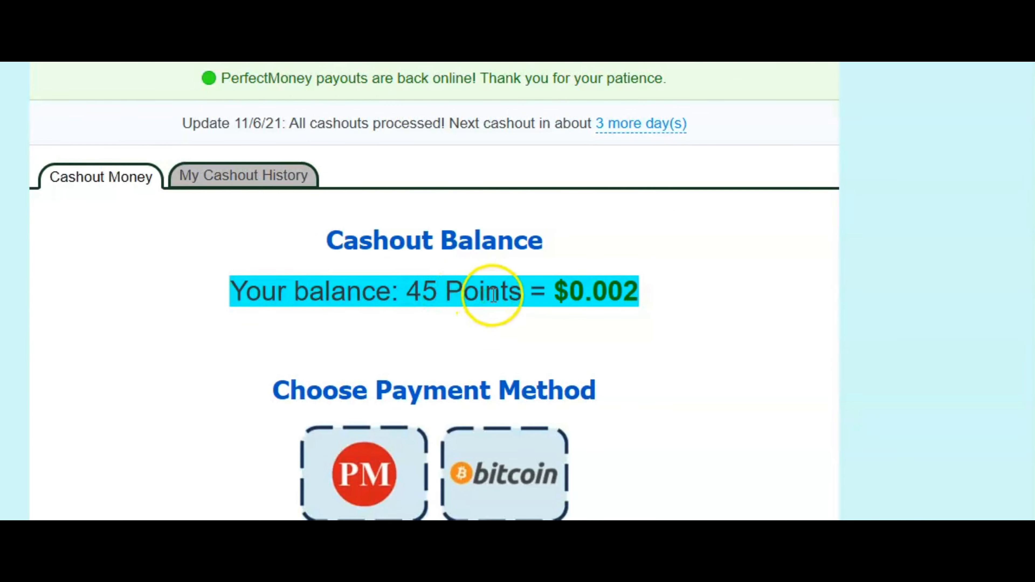
mouse_move(638, 305)
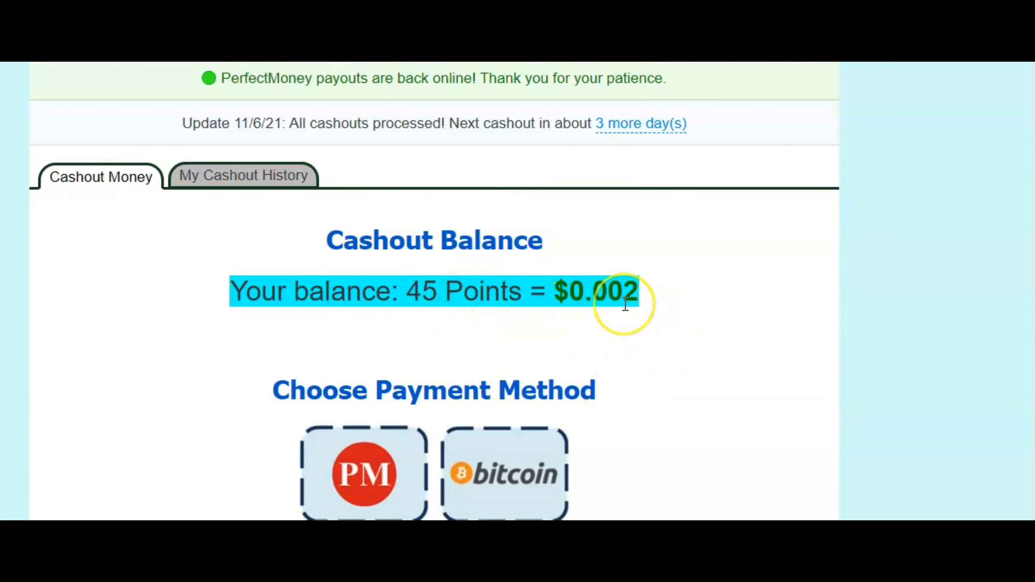
mouse_move(690, 300)
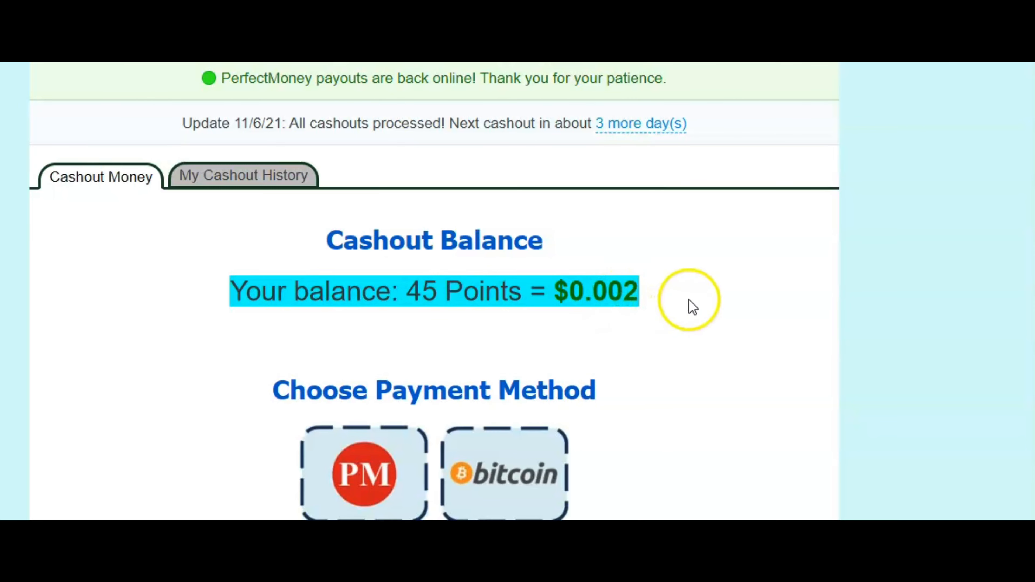
scroll(down, 3)
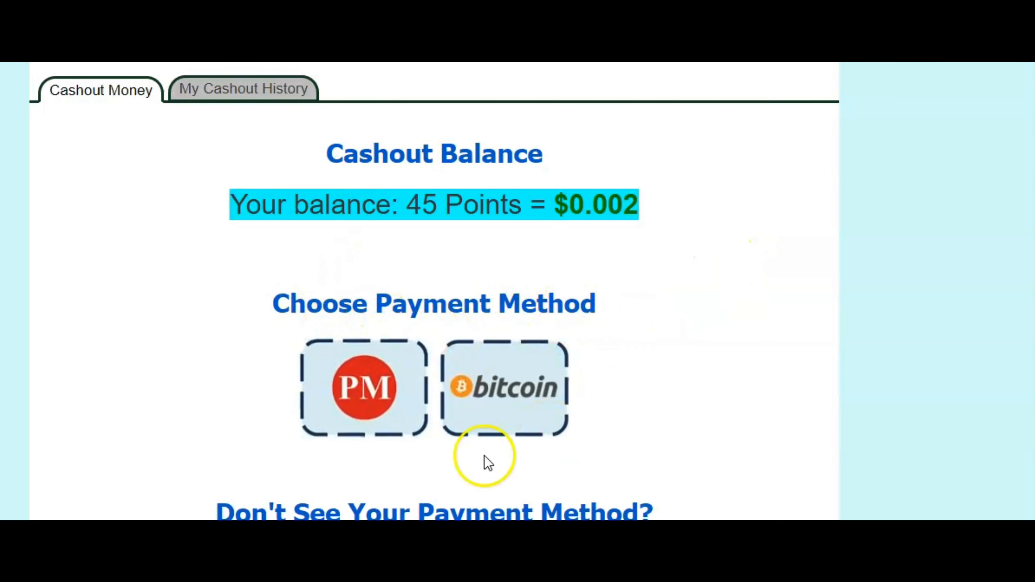
mouse_move(710, 386)
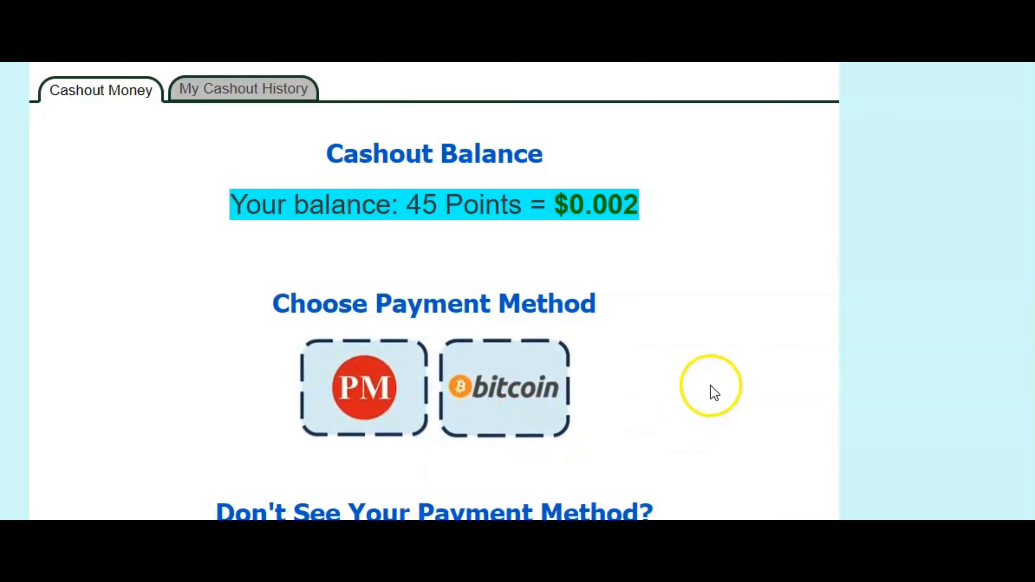
scroll(down, 3)
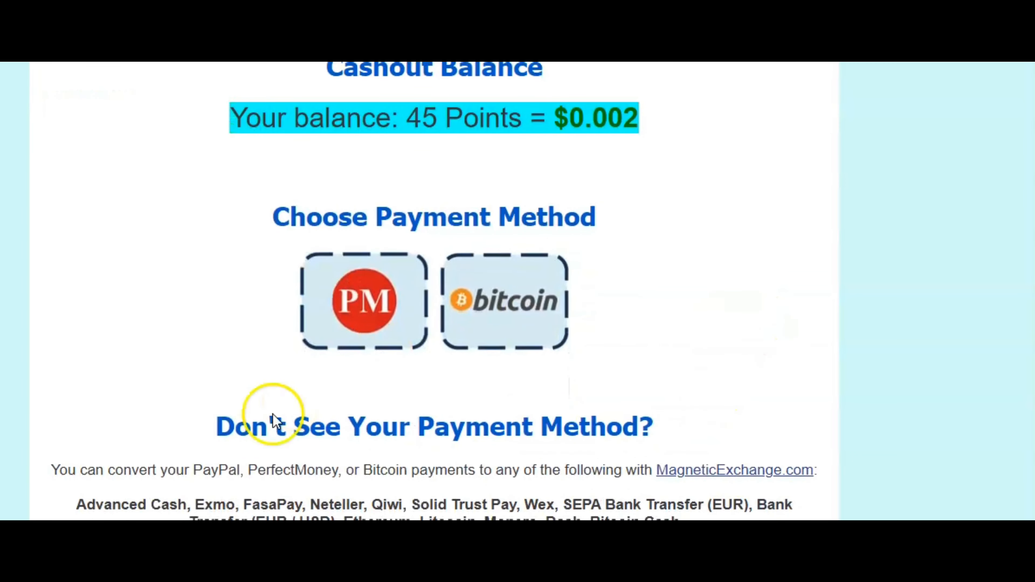
mouse_move(739, 347)
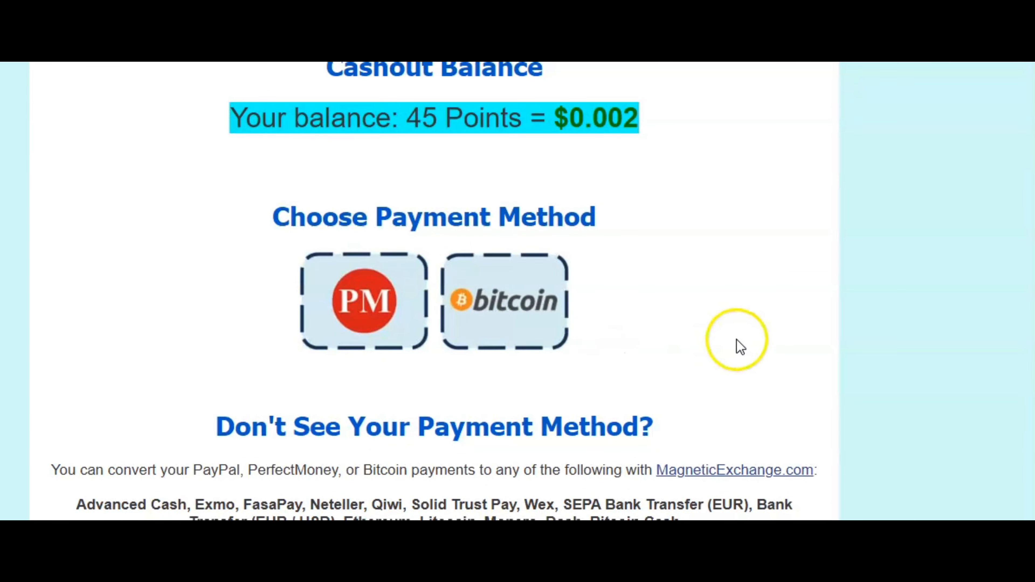
scroll(down, 3)
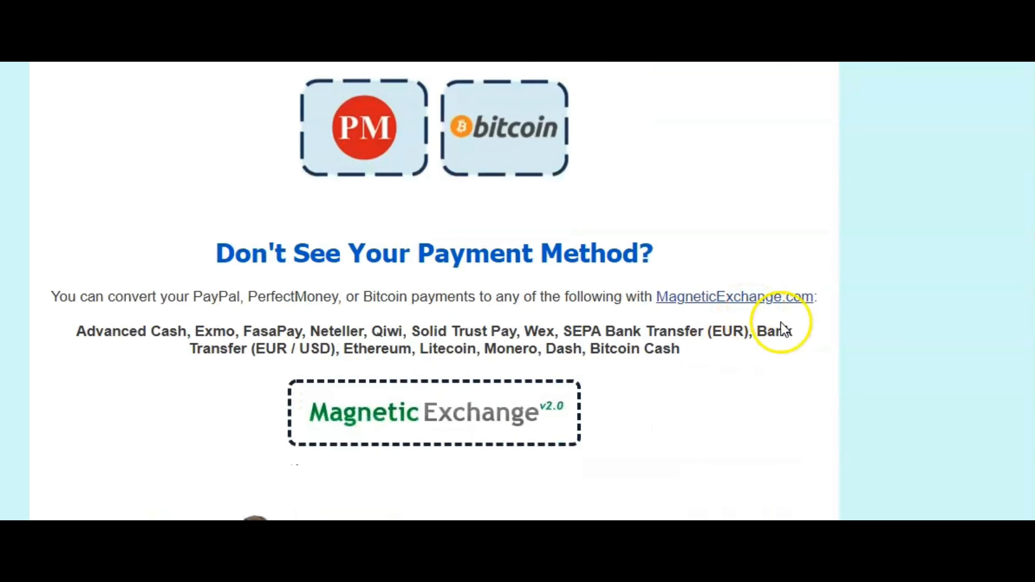
mouse_move(792, 403)
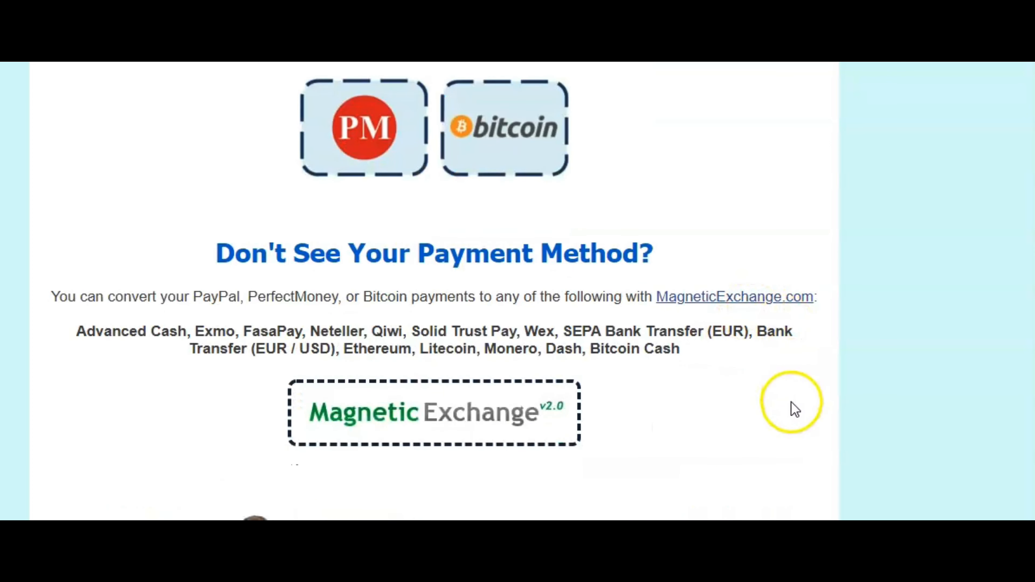
mouse_move(686, 175)
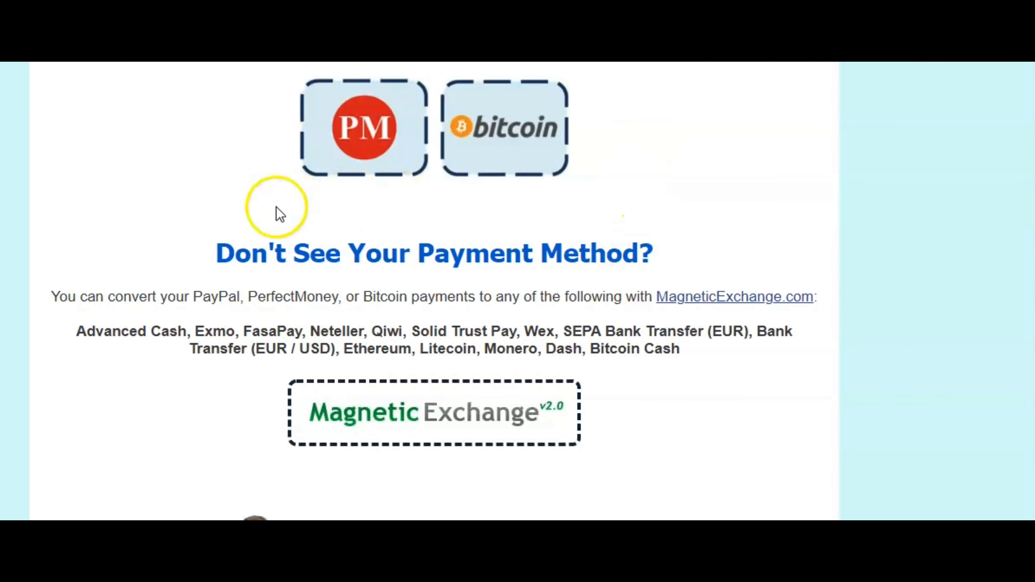
mouse_move(652, 314)
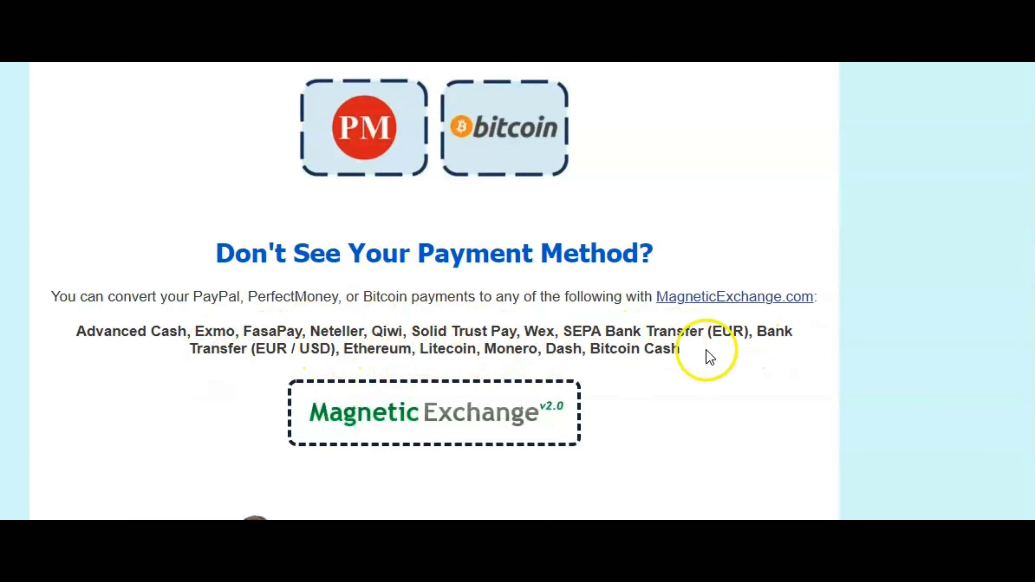
Step: Review the $1.5 minimum rates for PayPal, Bitcoin and PerfectMoney and the 3-5 day payout timing notes
scroll(down, 3)
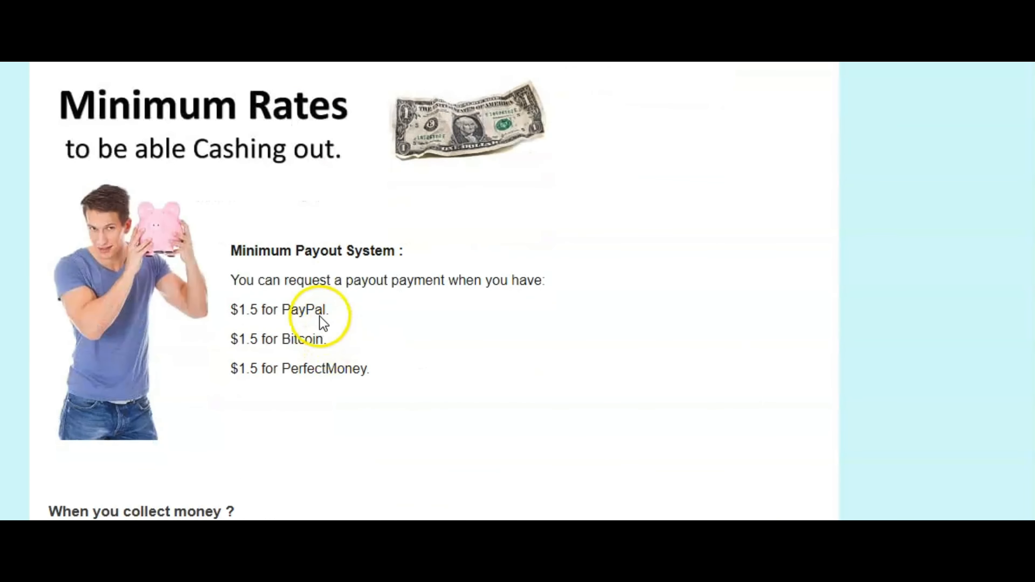
mouse_move(404, 268)
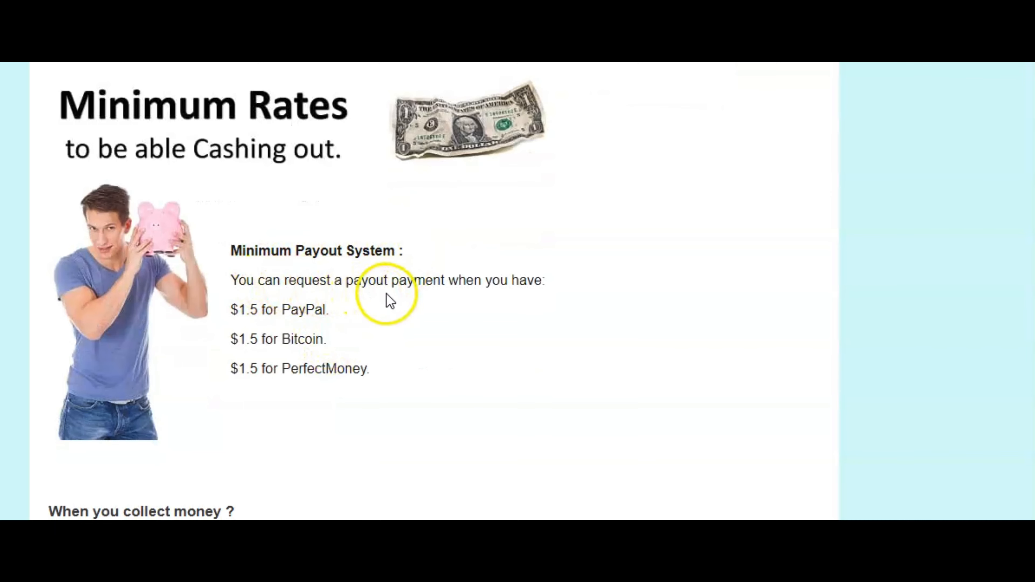
mouse_move(442, 294)
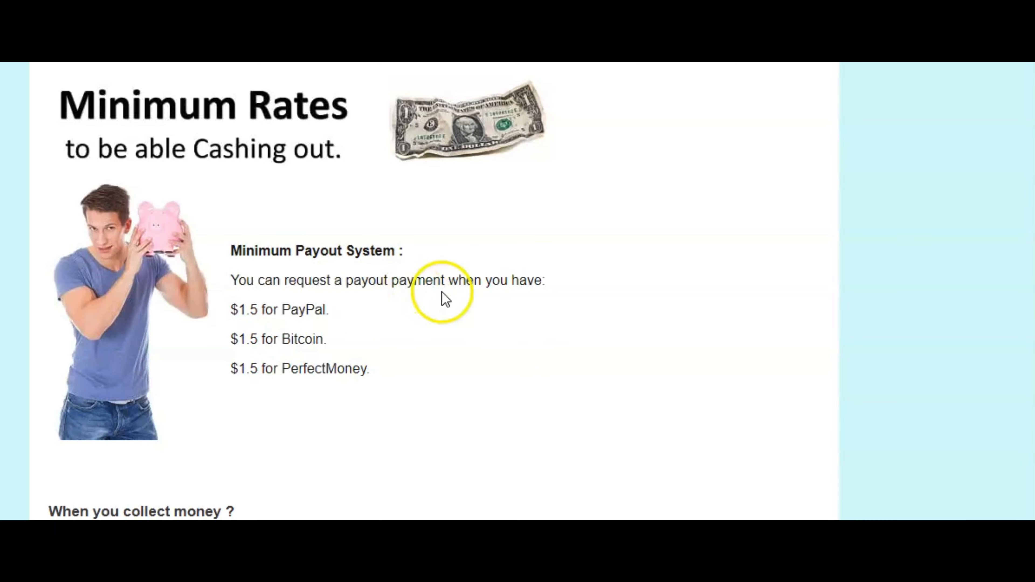
mouse_move(348, 328)
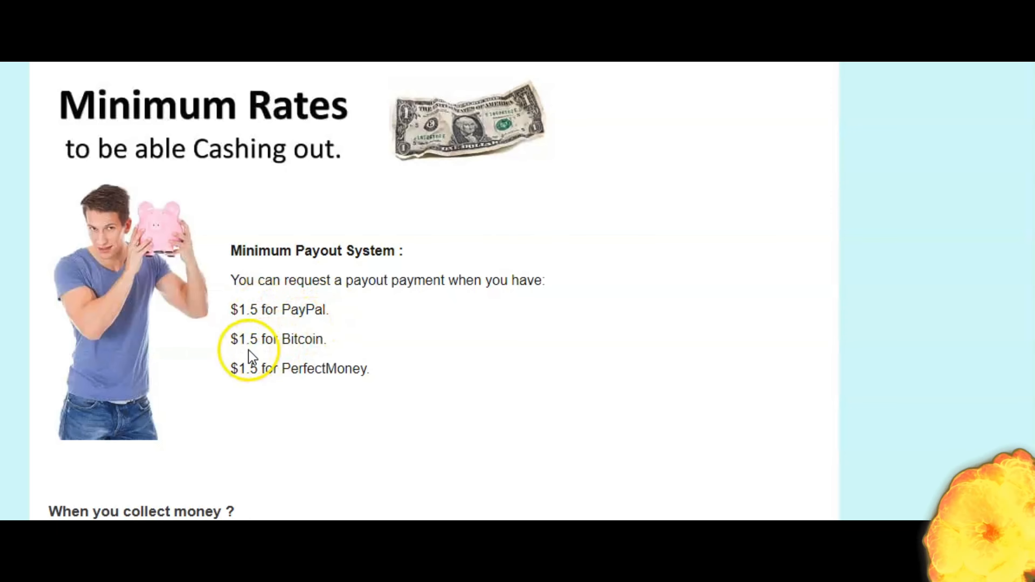
mouse_move(717, 363)
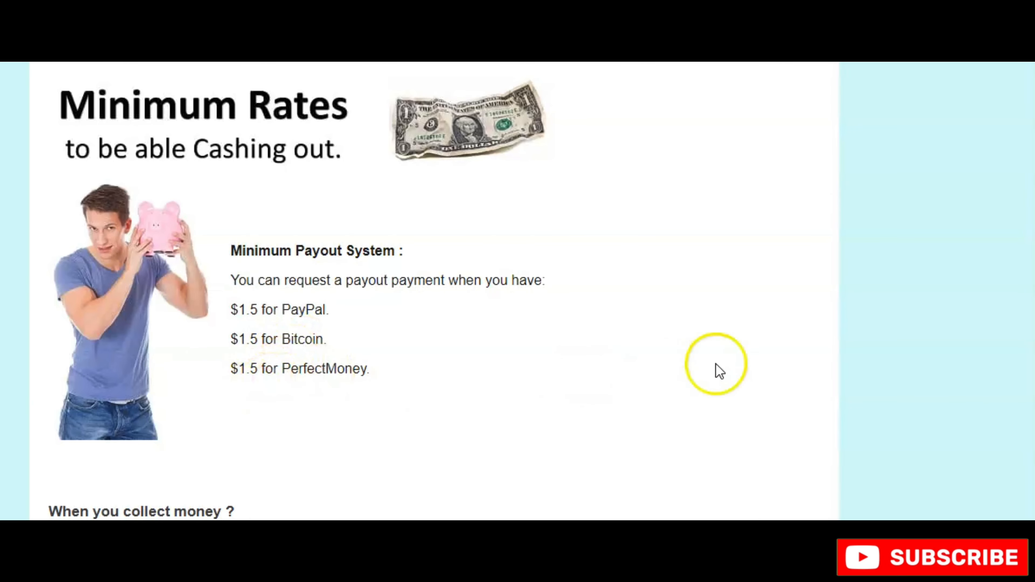
scroll(down, 3)
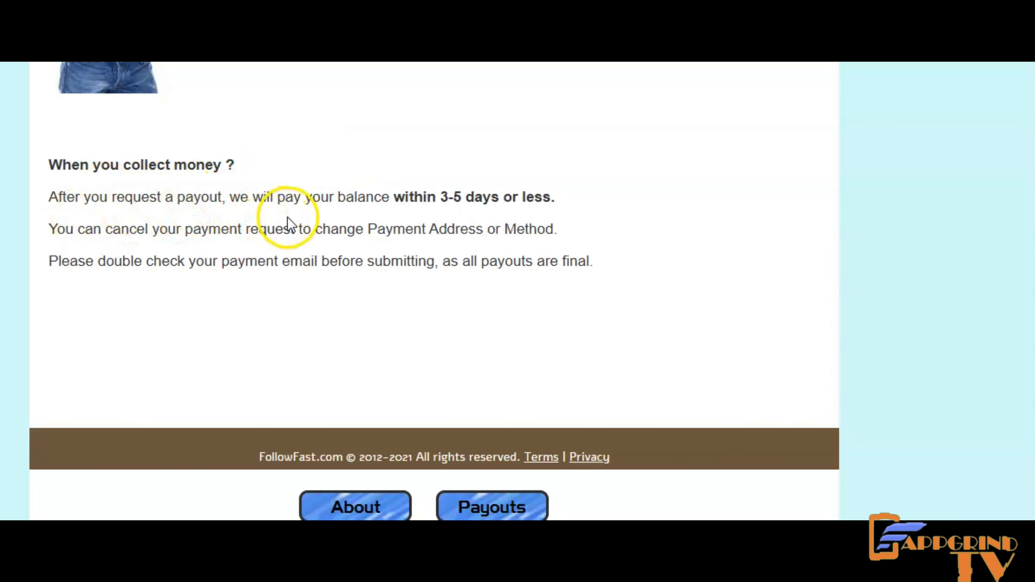
mouse_move(665, 285)
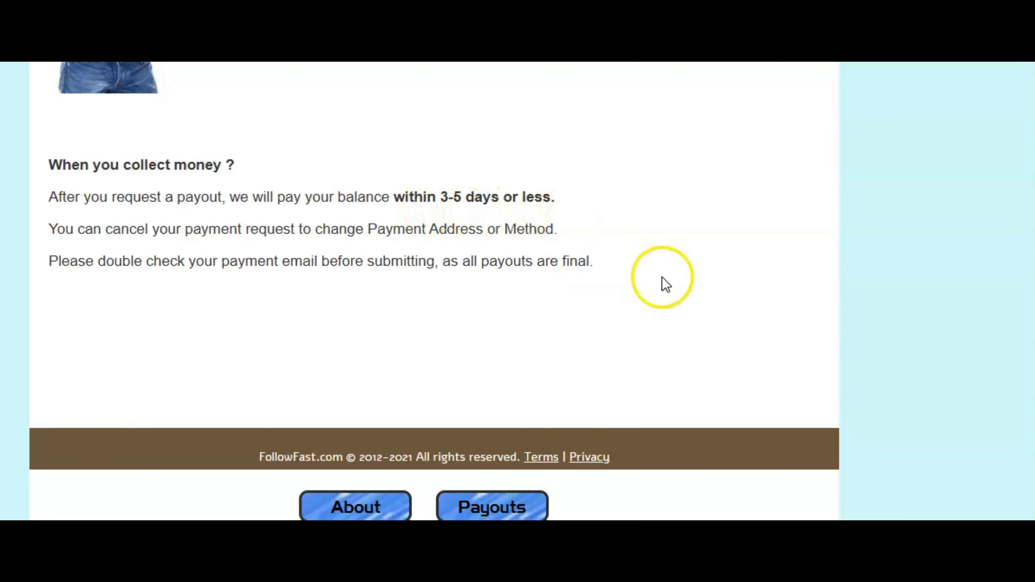